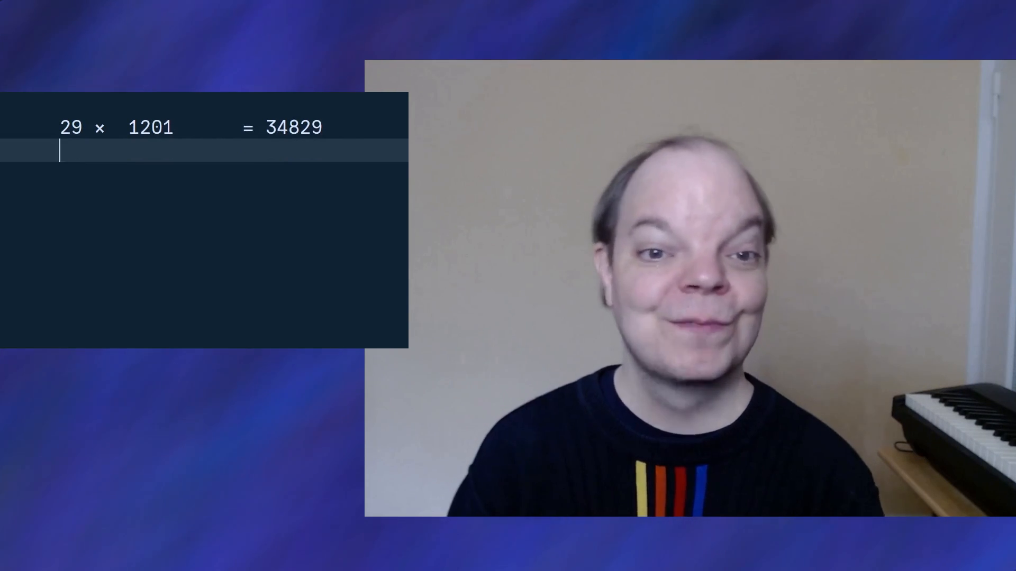
Step: Write the halving column 14, 7 under 29 and the doubling column 2402, 4804, 9608, 19216 under 1201
{"action": "type", "text": "14"}
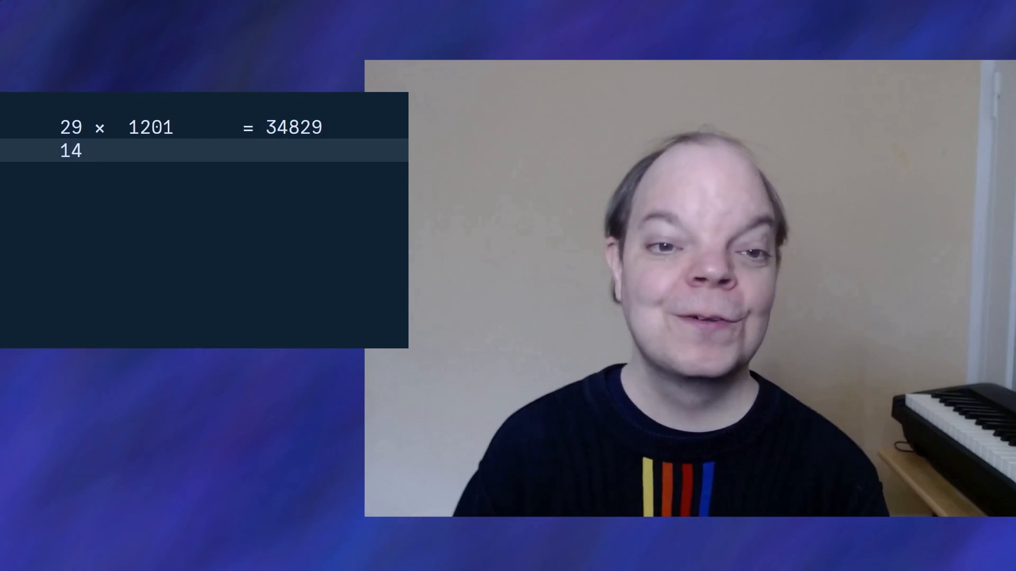
{"action": "key", "text": "enter"}
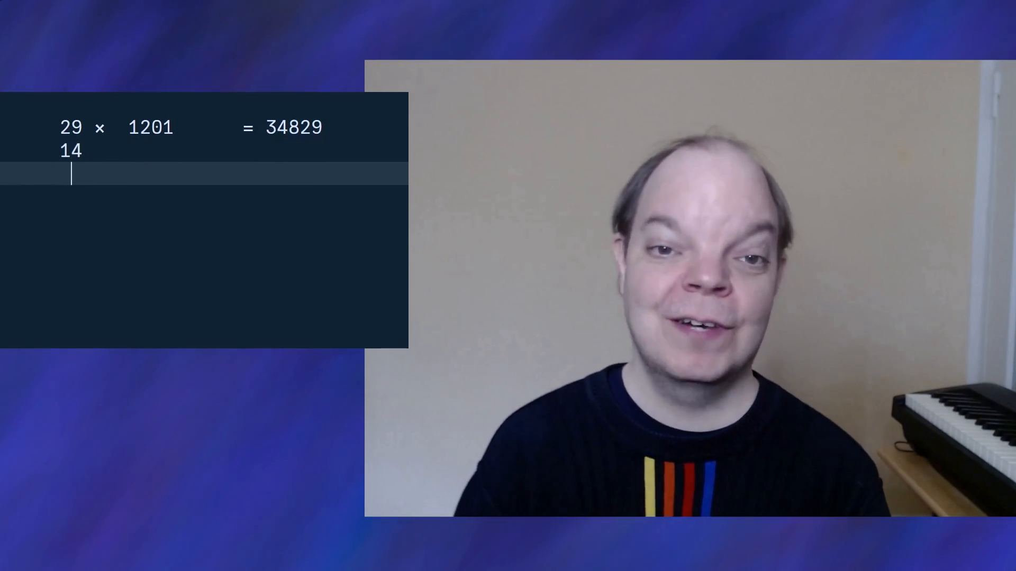
{"action": "type", "text": "7"}
{"action": "left_click", "coordinate": [204, 197]}
{"action": "type", "text": "3"}
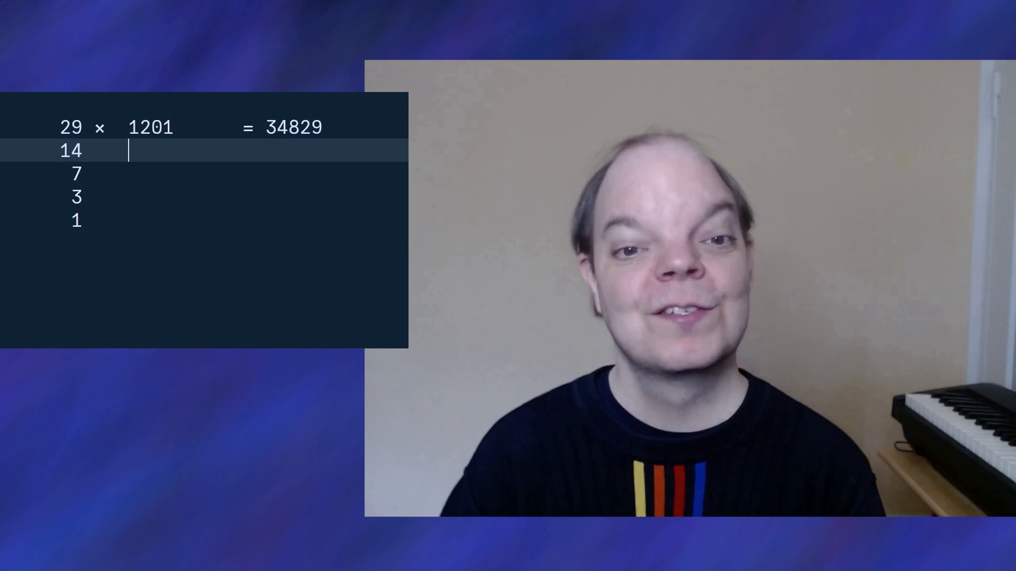
{"action": "type", "text": "2402"}
{"action": "left_click", "coordinate": [264, 197]}
{"action": "type", "text": "96"}
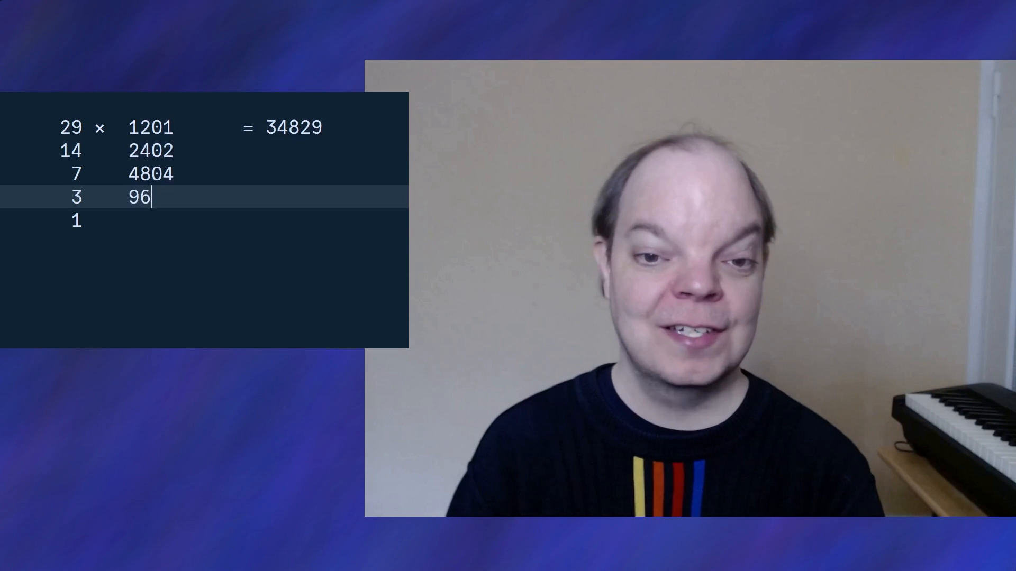
{"action": "type", "text": "08"}
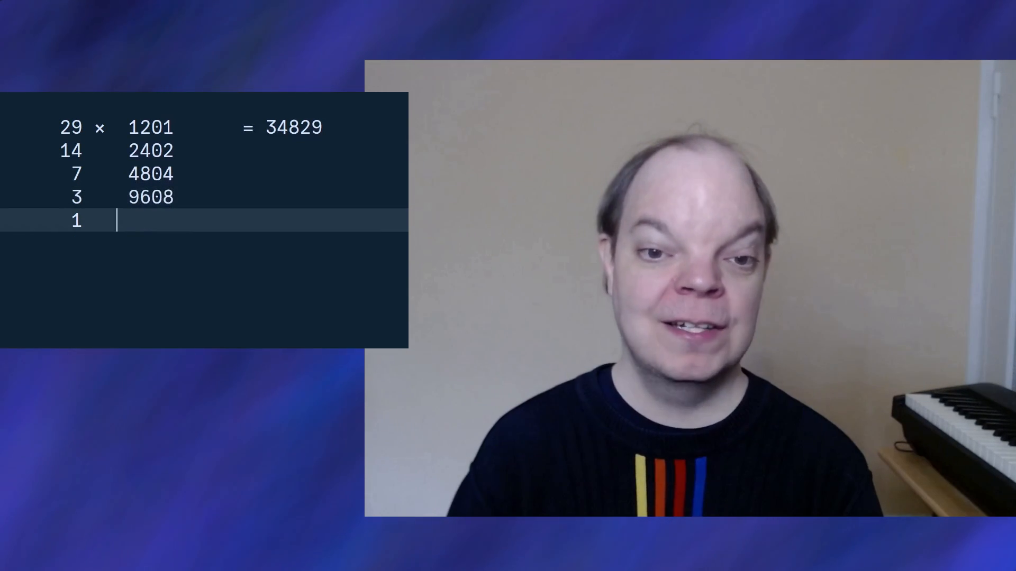
{"action": "type", "text": "1921"}
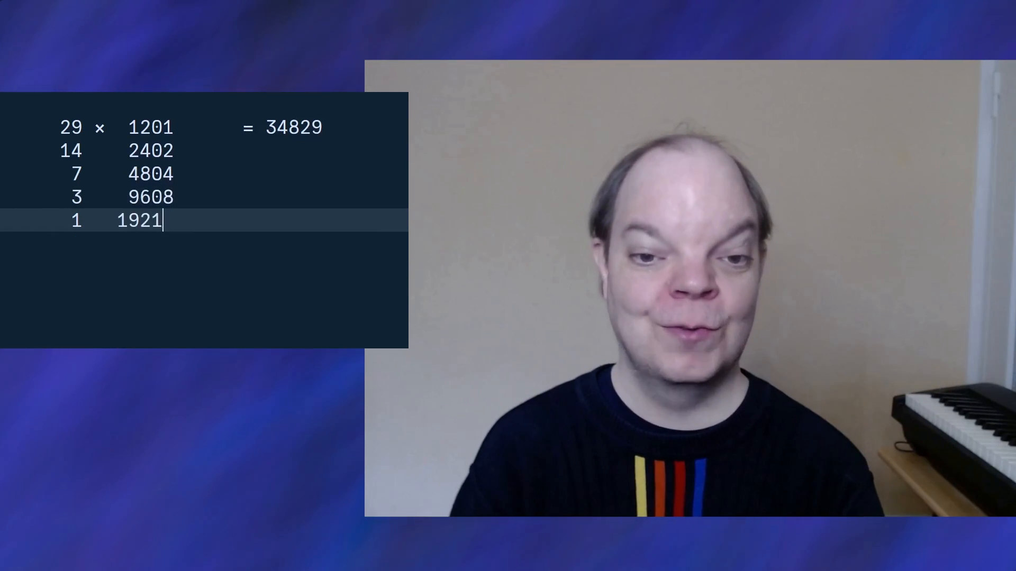
{"action": "type", "text": "6"}
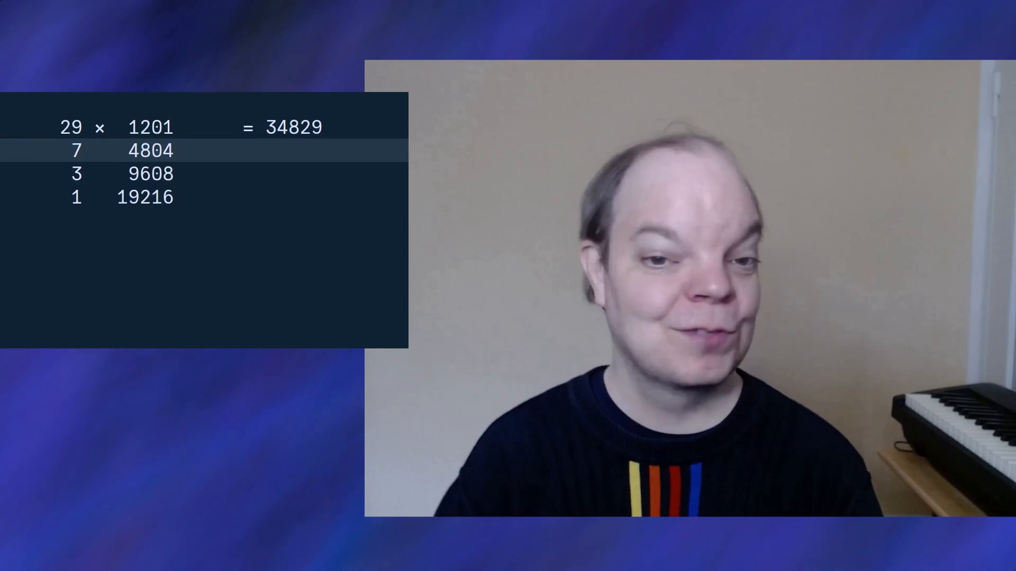
Step: Strike the even 14 / 2402 row and mark the remaining doublings for summing to 34829
{"action": "type", "text": ";-"}
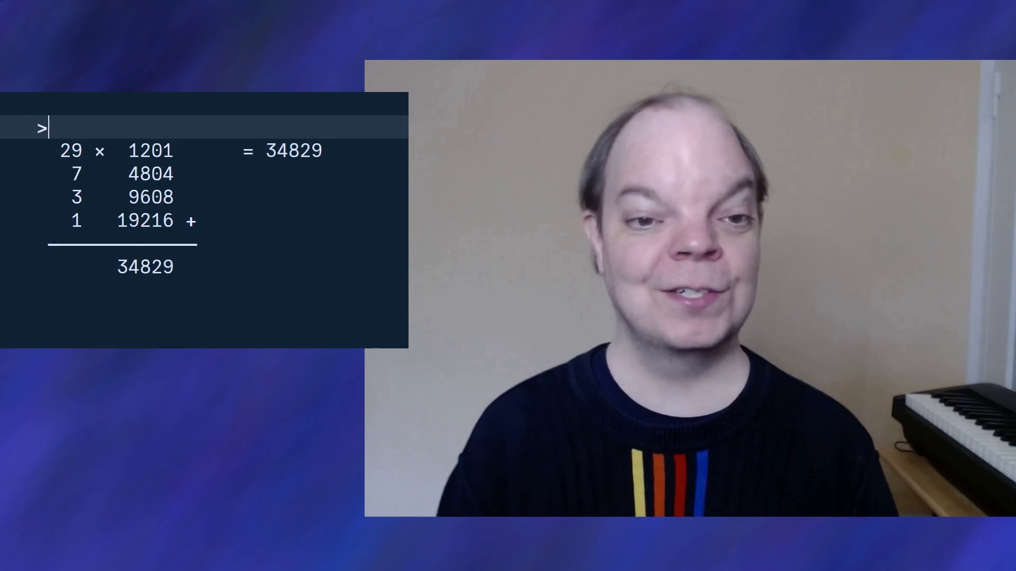
Step: Note the shift amounts '<< -1' and '<< 1' above the 29 × 1201 walkthrough
{"action": "type", "text": "1"}
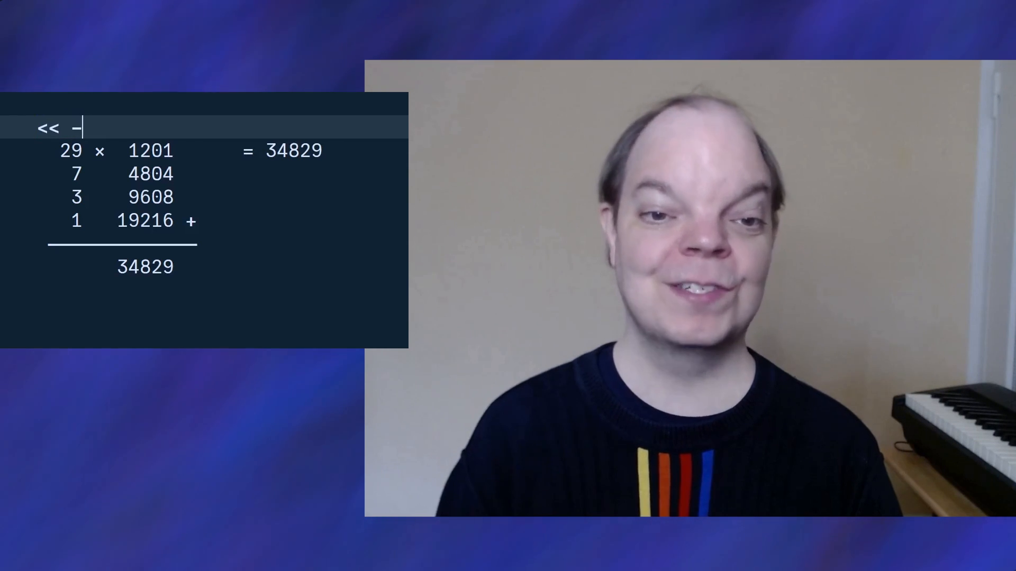
{"action": "type", "text": "1"}
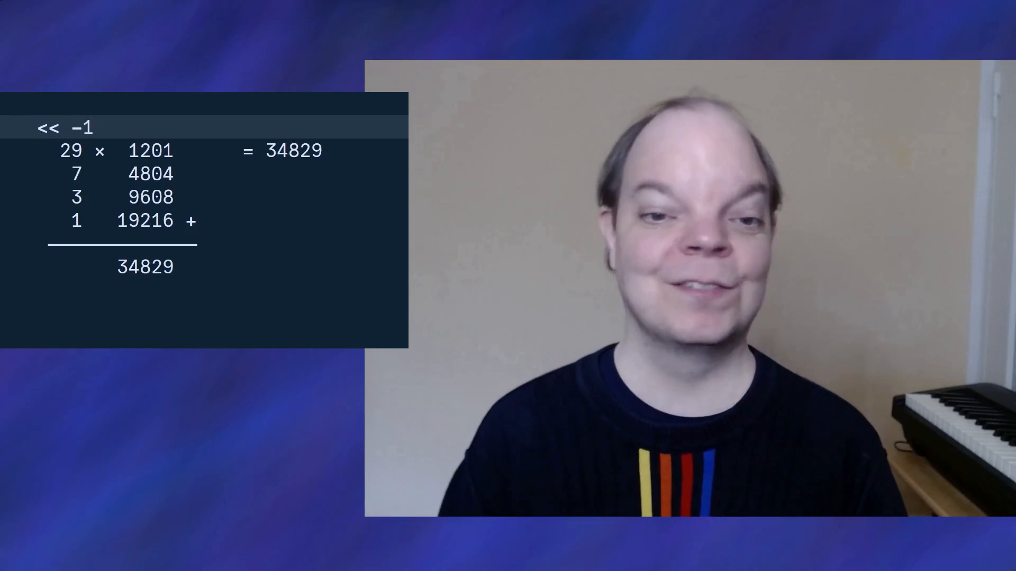
{"action": "type", "text": "<<"}
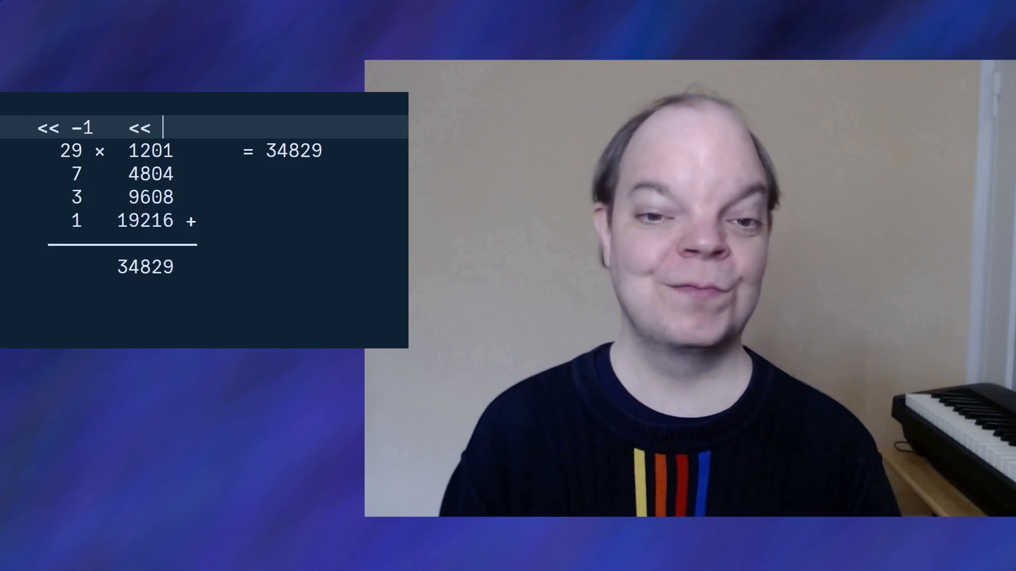
{"action": "type", "text": "1"}
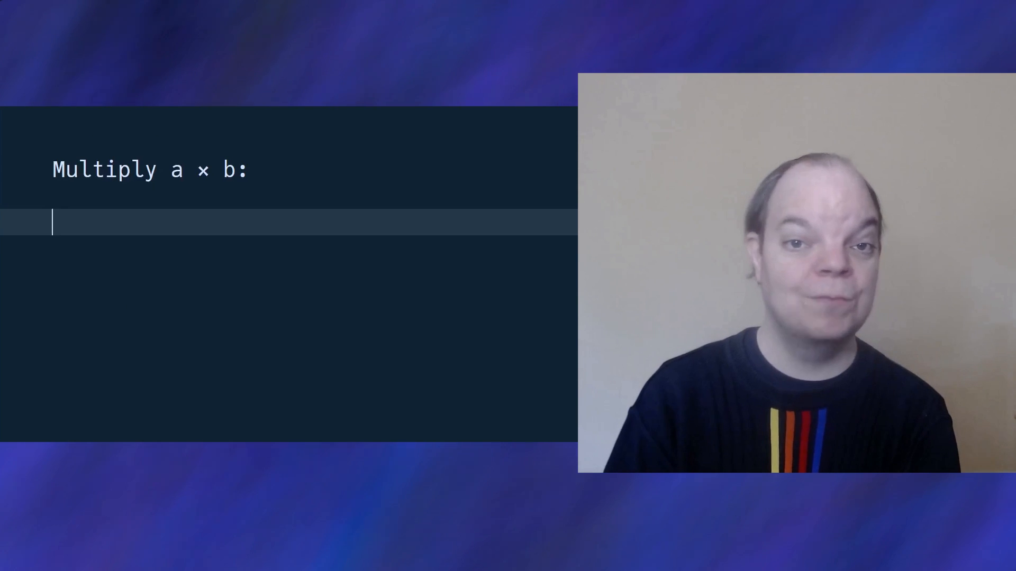
Step: Write the bullet r = (a << -1) × (b << 1) under the Multiply a × b heading
{"action": "type", "text": "a <<"}
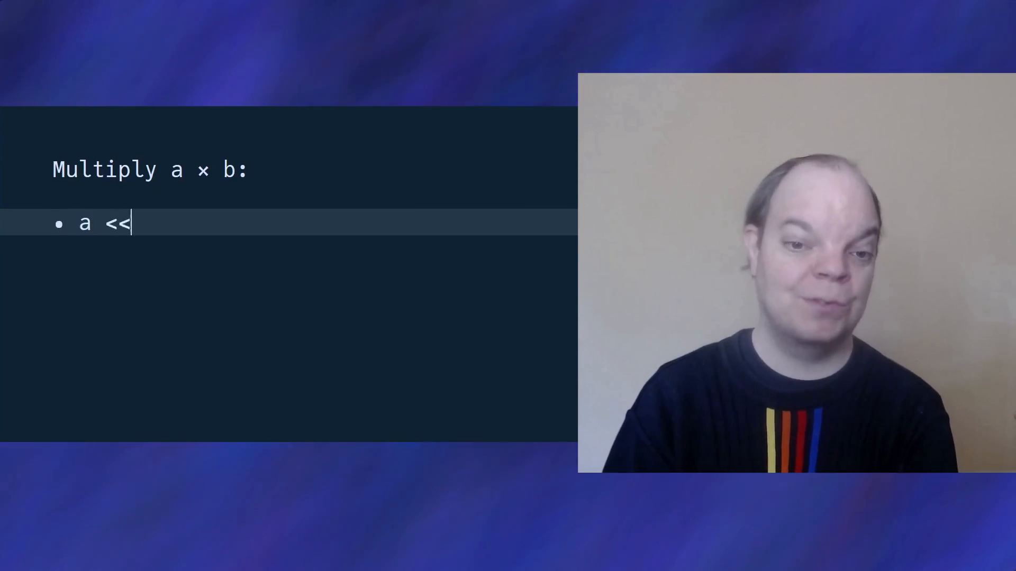
{"action": "type", "text": "-1"}
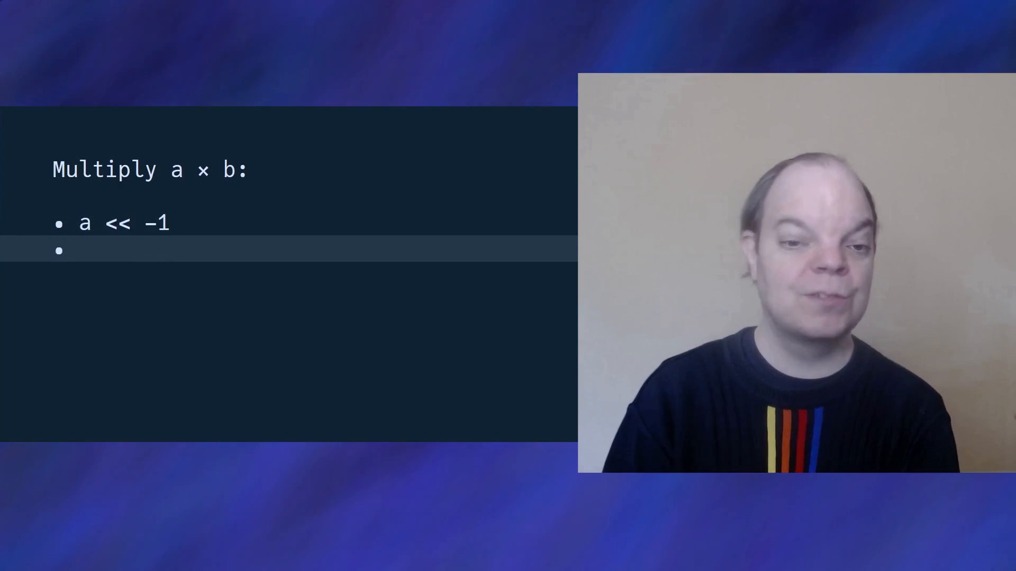
{"action": "type", "text": "b <<"}
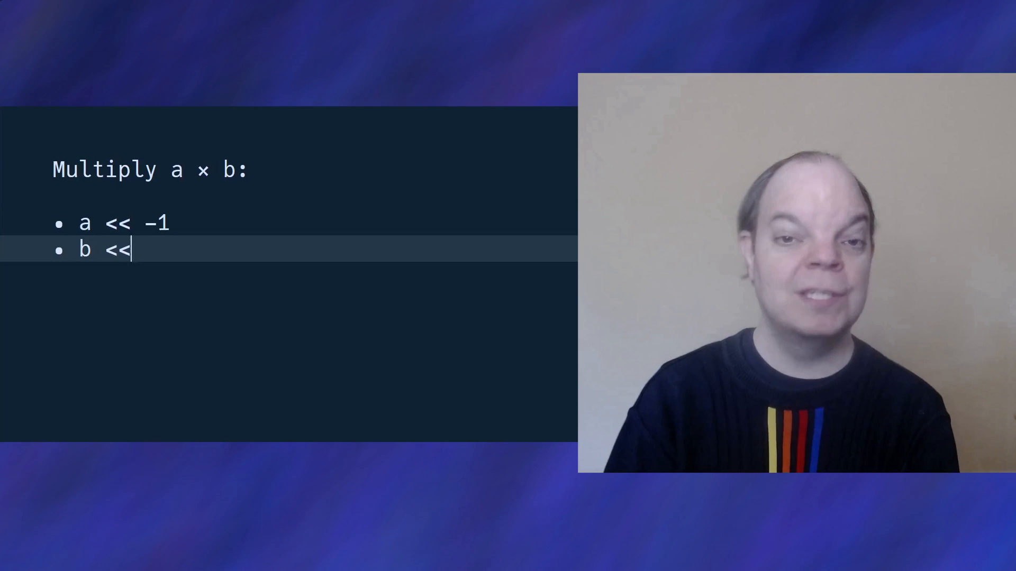
{"action": "type", "text": "1) × ("}
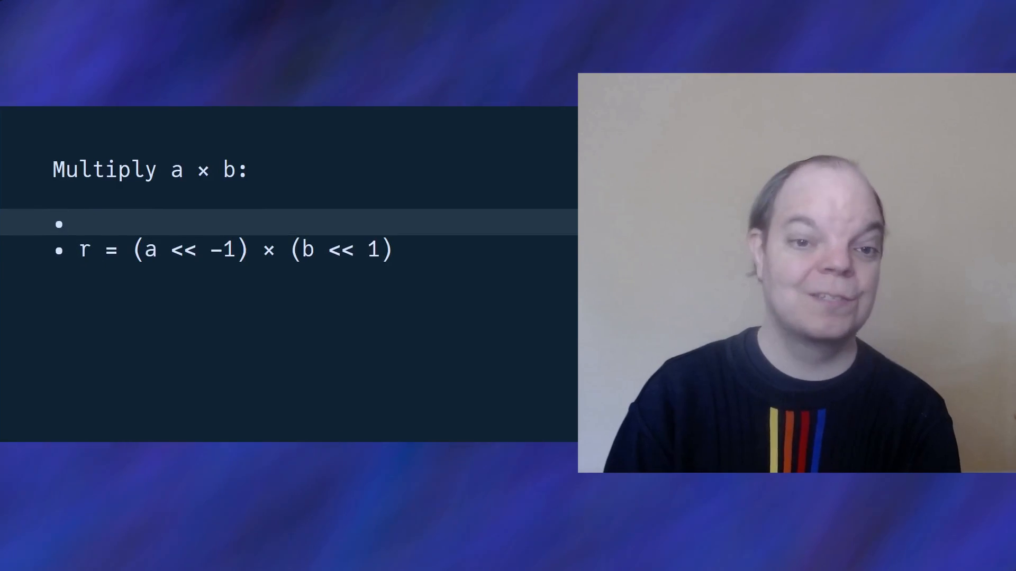
Step: Add the zero case 'if a = 0: result is 0' to the multiply notes
{"action": "type", "text": "if a = 0:"}
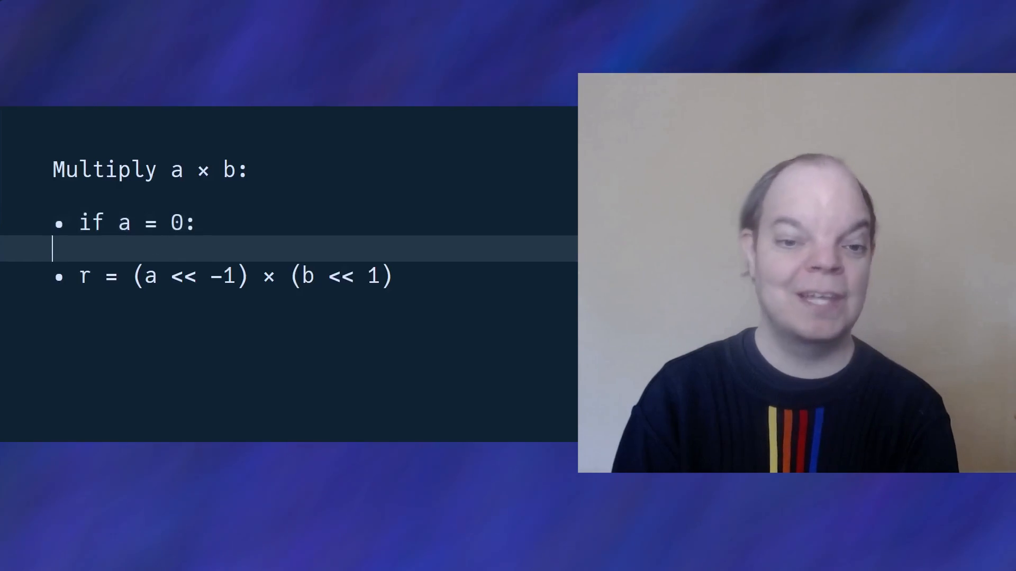
{"action": "type", "text": "result i"}
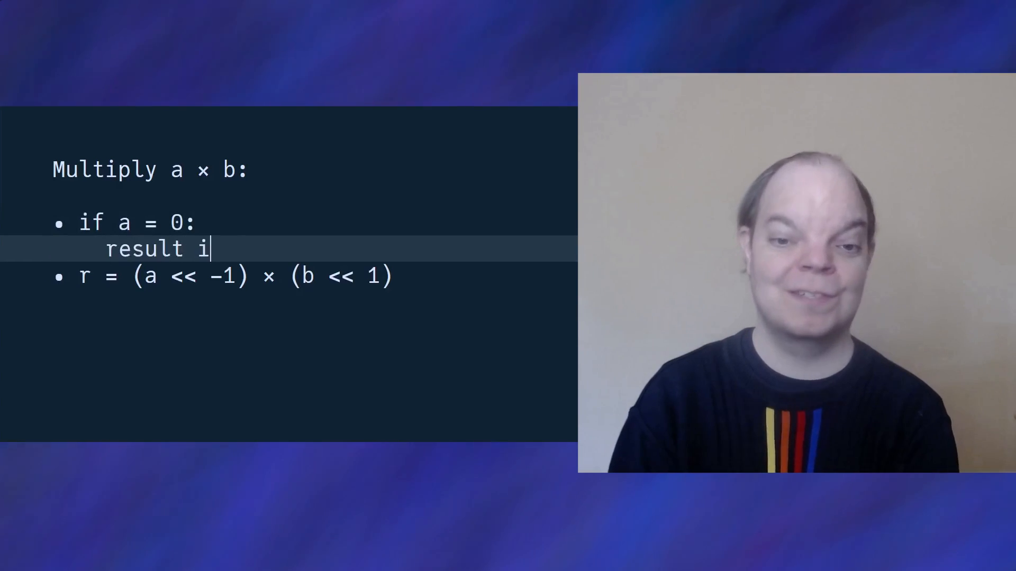
{"action": "type", "text": "s 0"}
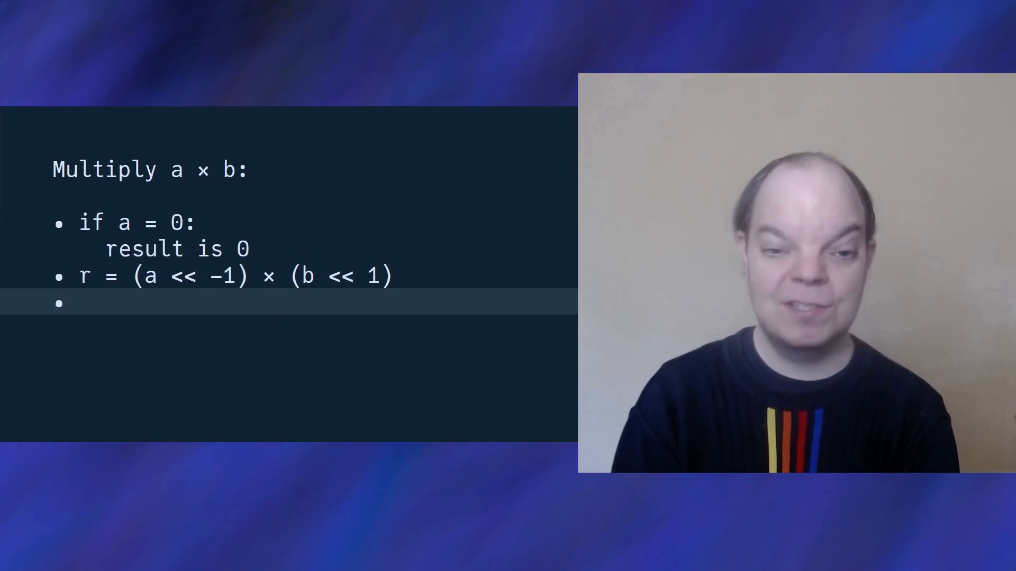
Step: Add the even/odd cases 'if a is even: c = 0' and 'if a is odd: c = b'
{"action": "type", "text": "if a is even:"}
{"action": "type", "text": "result is r +"}
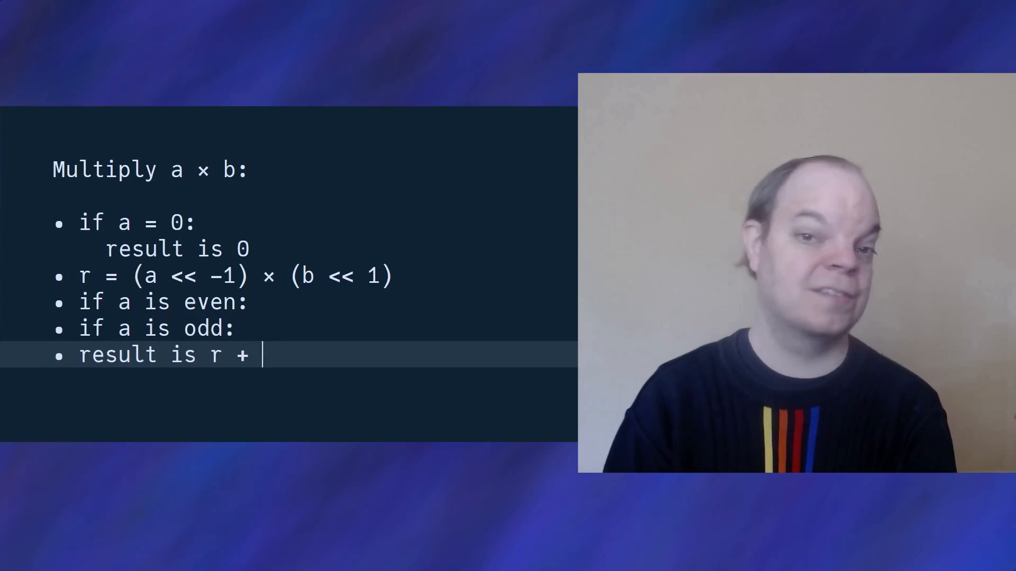
{"action": "type", "text": "c"}
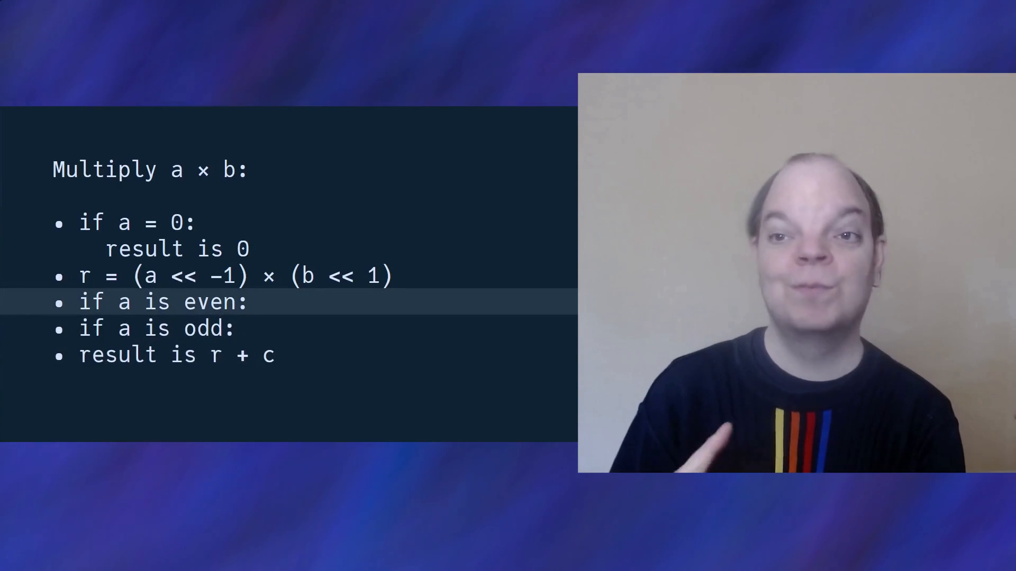
{"action": "type", "text": "c = 0"}
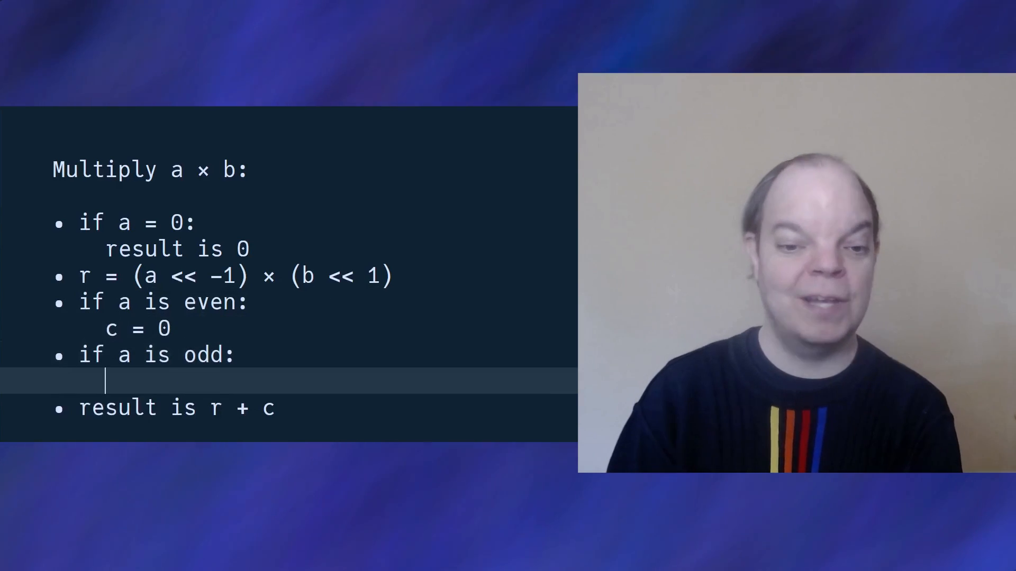
{"action": "type", "text": "c ="}
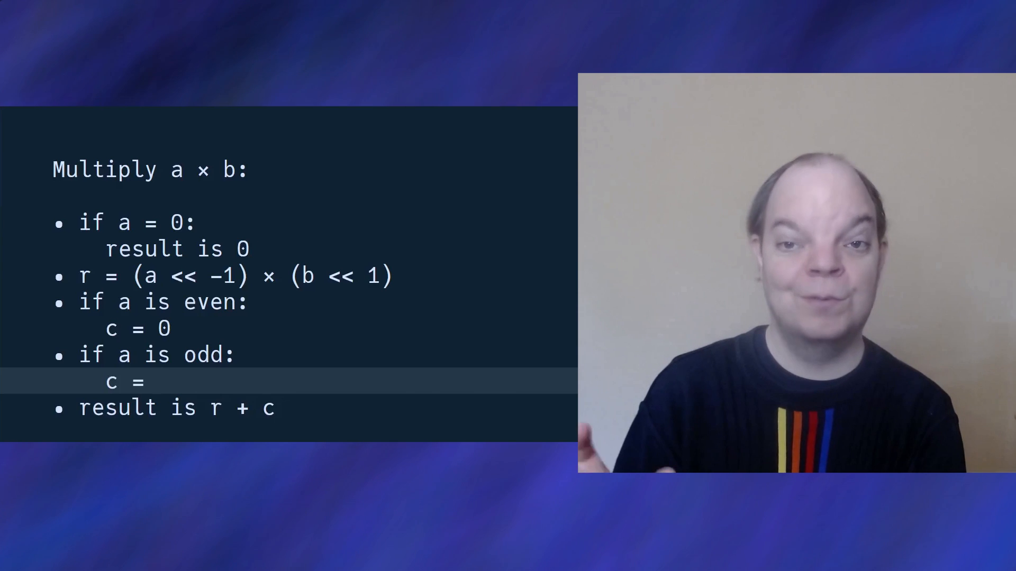
{"action": "type", "text": "b"}
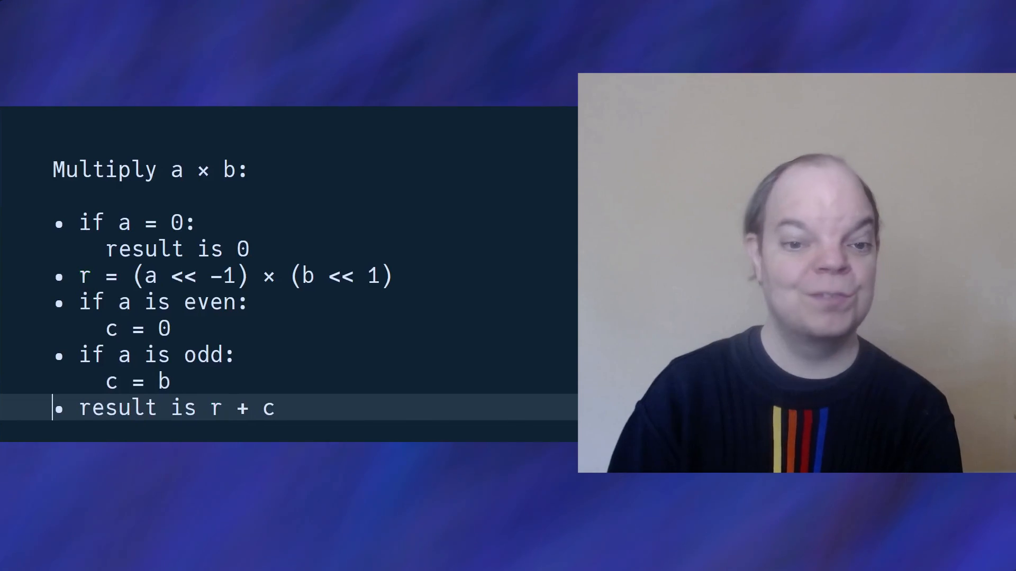
Step: Substitute r's expression into the result line and replace 'is odd' with the bitwise test '& 1'
{"action": "double_click", "coordinate": [263, 275]}
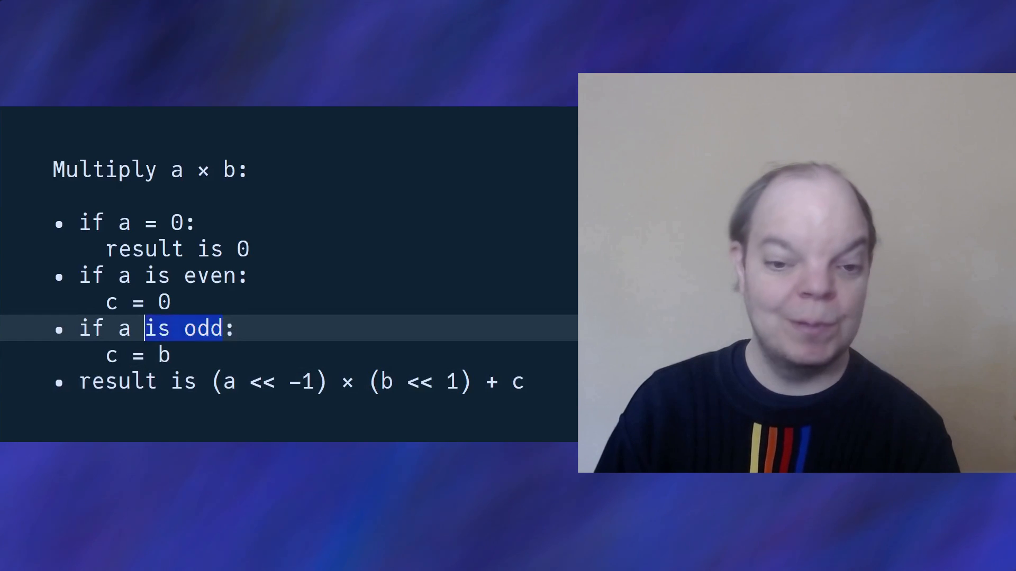
{"action": "type", "text": "&"}
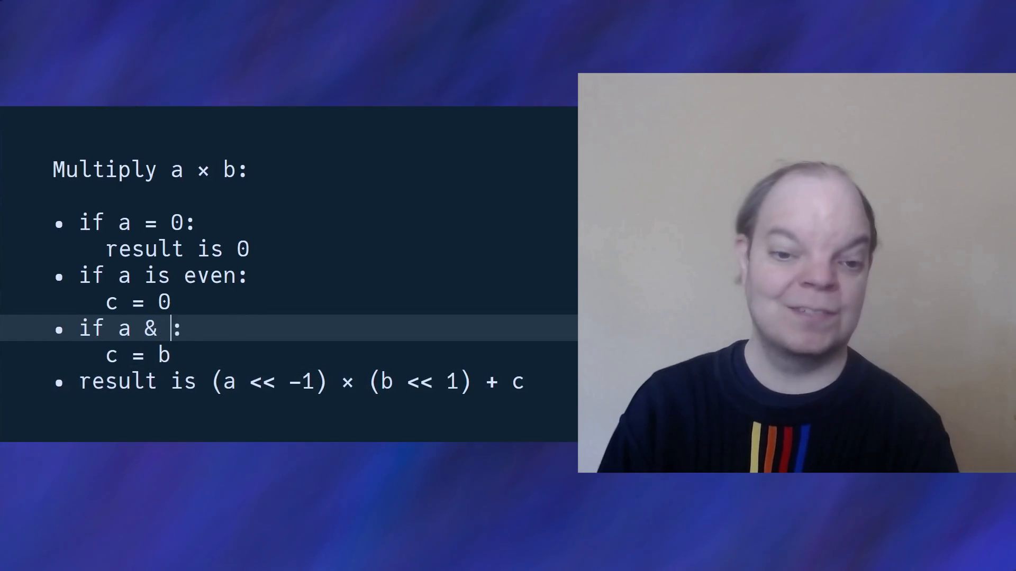
{"action": "type", "text": "1"}
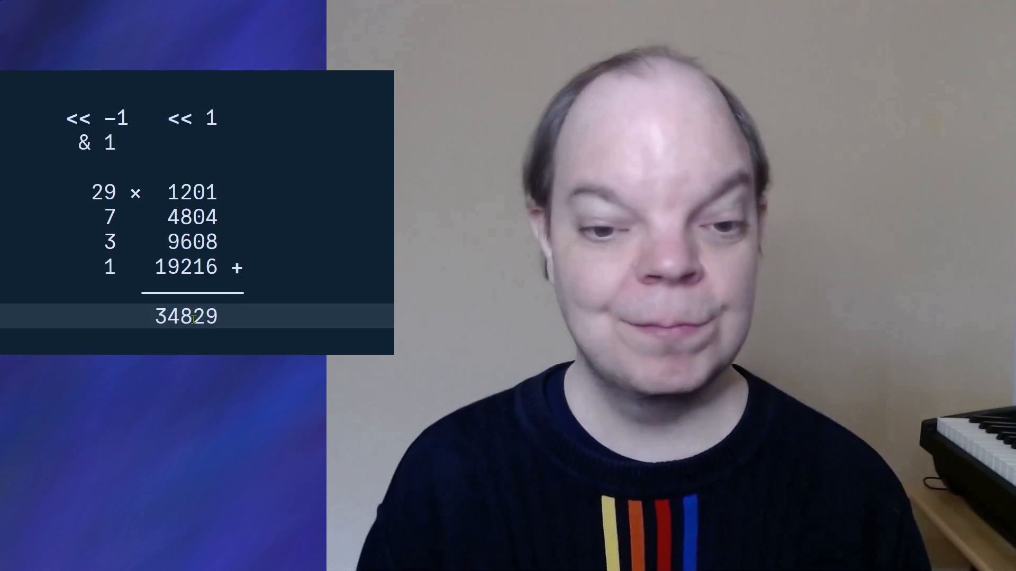
Step: Select a value in the 29 × 1201 halving-doubling layout to rework the rows summing to 34829
{"action": "double_click", "coordinate": [186, 317]}
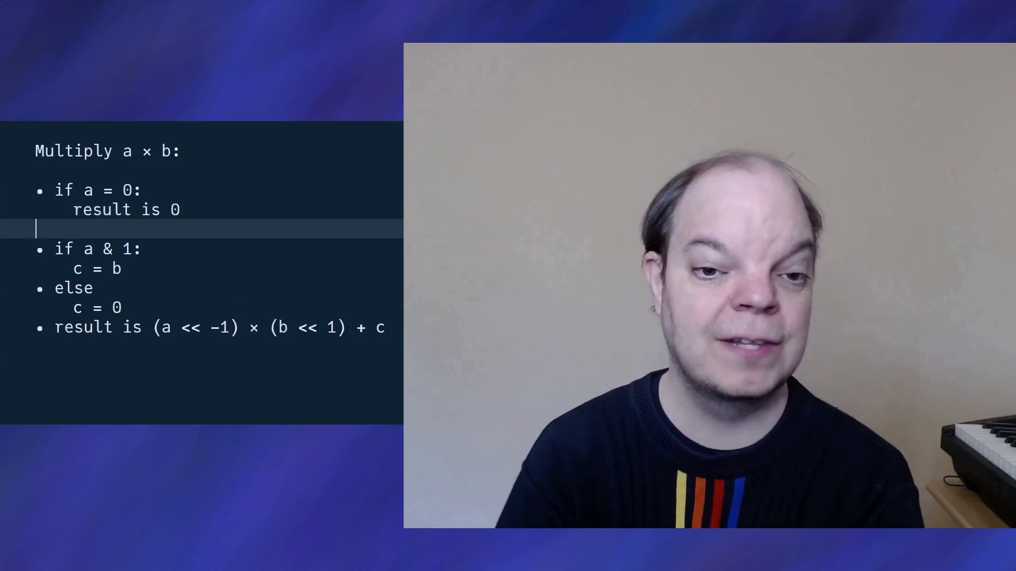
Step: Add the case 'if a = -1: result is -b' to the multiply pseudo-code
{"action": "type", "text": "if a = -1:"}
{"action": "type", "text": "result"}
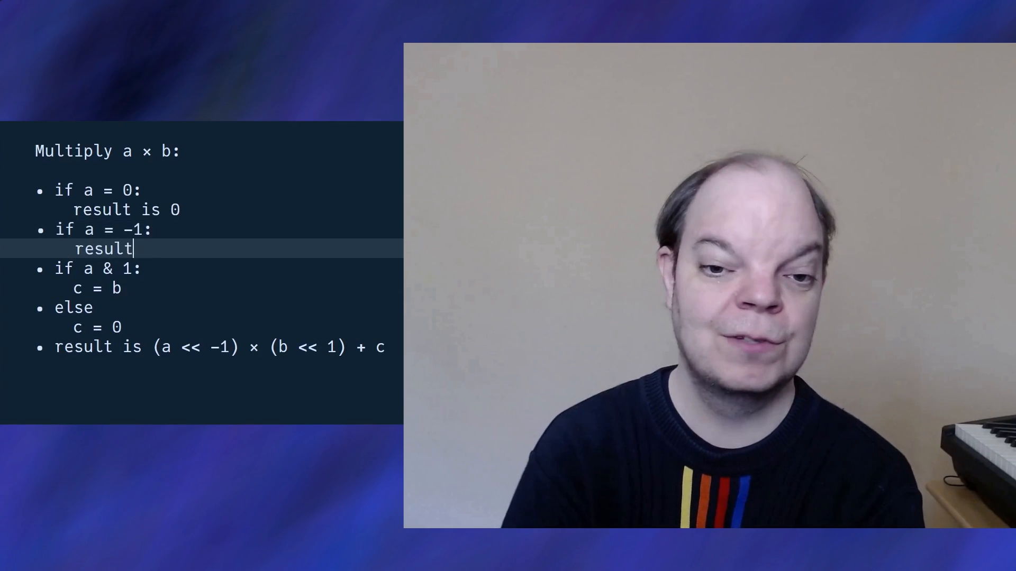
{"action": "type", "text": "is -b"}
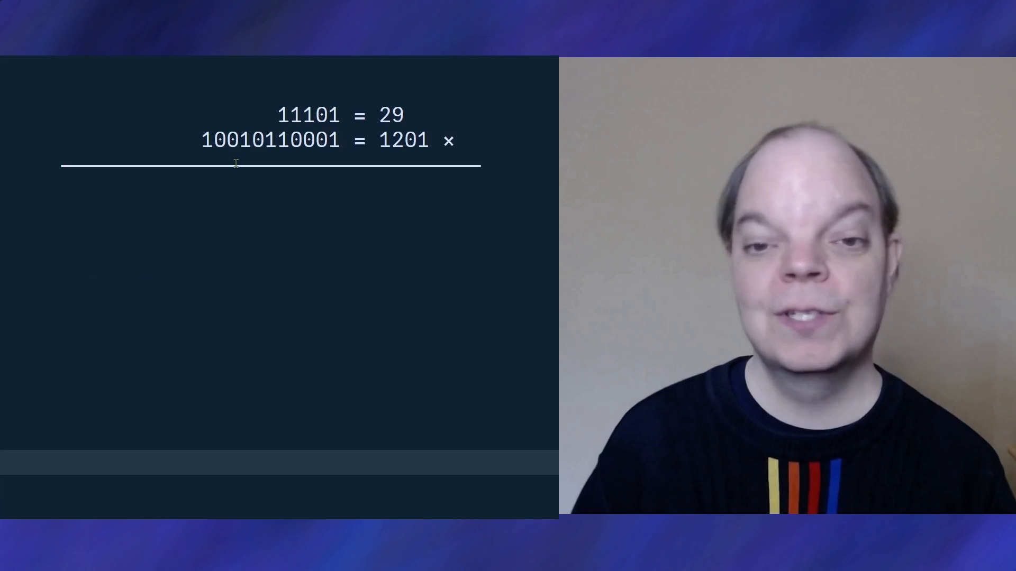
Step: Select the multiplicand 11101 to replace the worked example with (a & 1 ? b : 0) + (a >> 1)×(b << 1)
{"action": "double_click", "coordinate": [307, 115]}
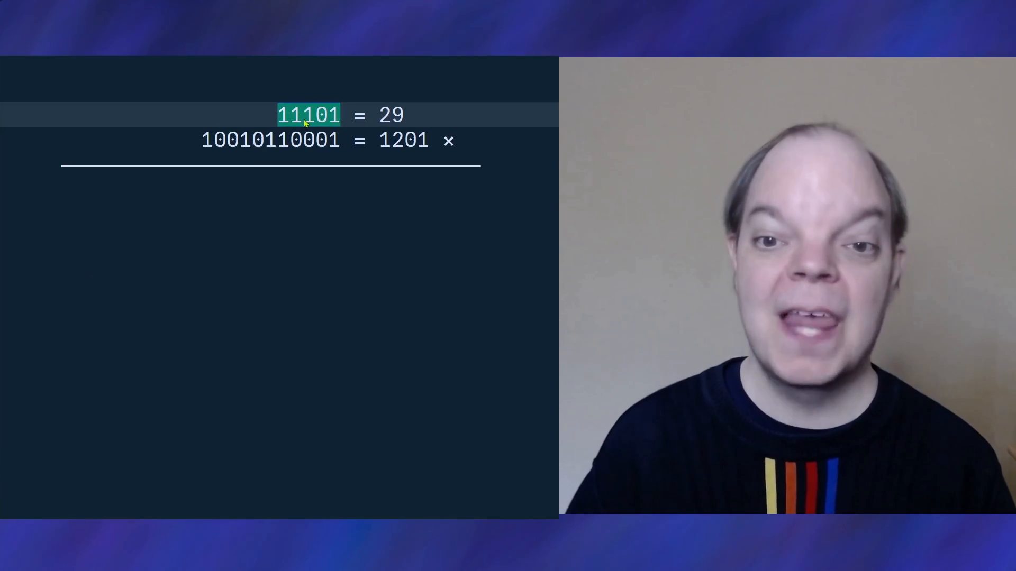
{"action": "left_click", "coordinate": [270, 141]}
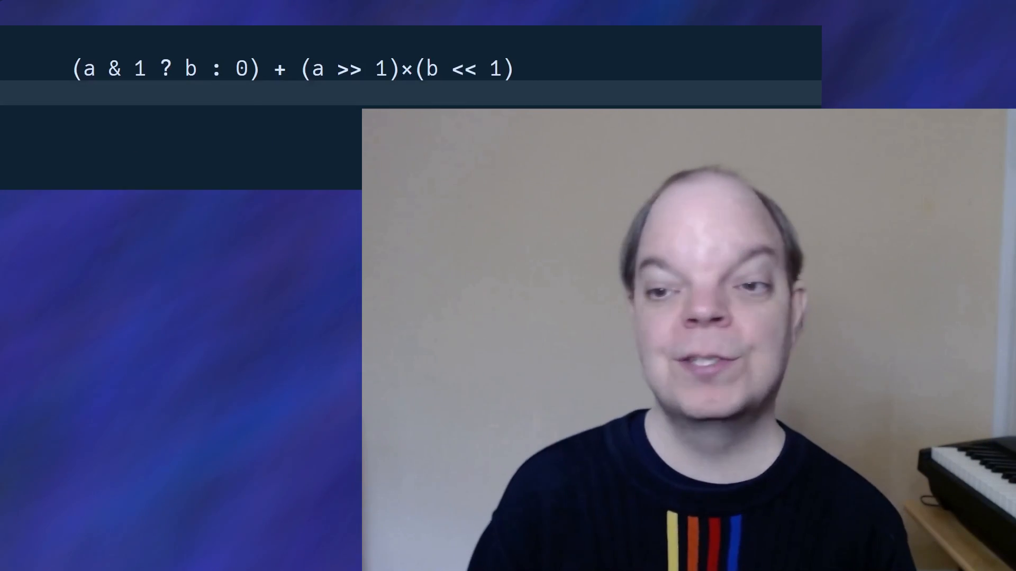
Step: Rewrite (a >> 1)×(b << 1) via 2× and /2 edits into (a & 1 ? (a-1)×b : a×b)
{"action": "left_click_drag", "start_coordinate": [416, 67], "coordinate": [513, 68]}
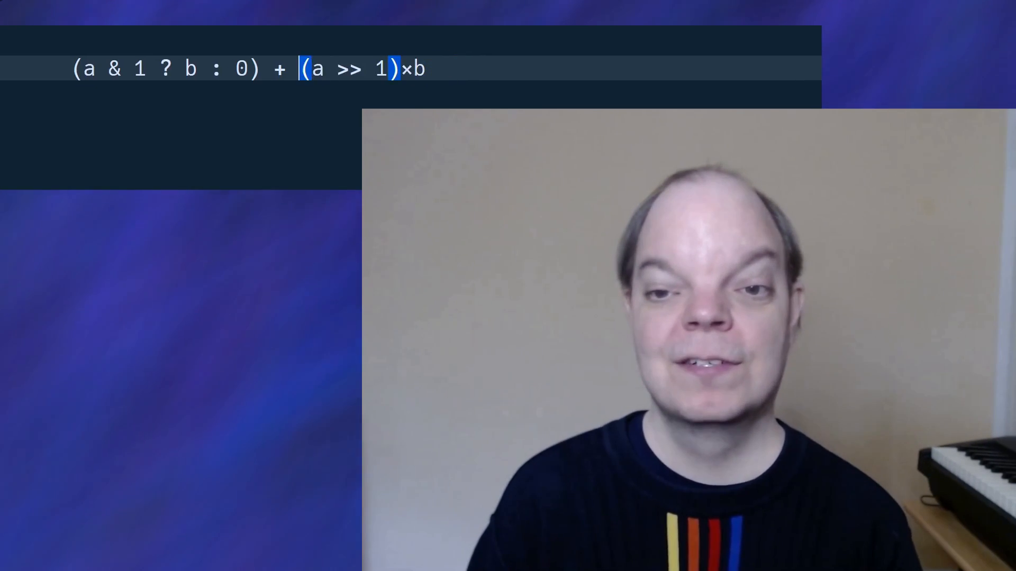
{"action": "type", "text": "2×"}
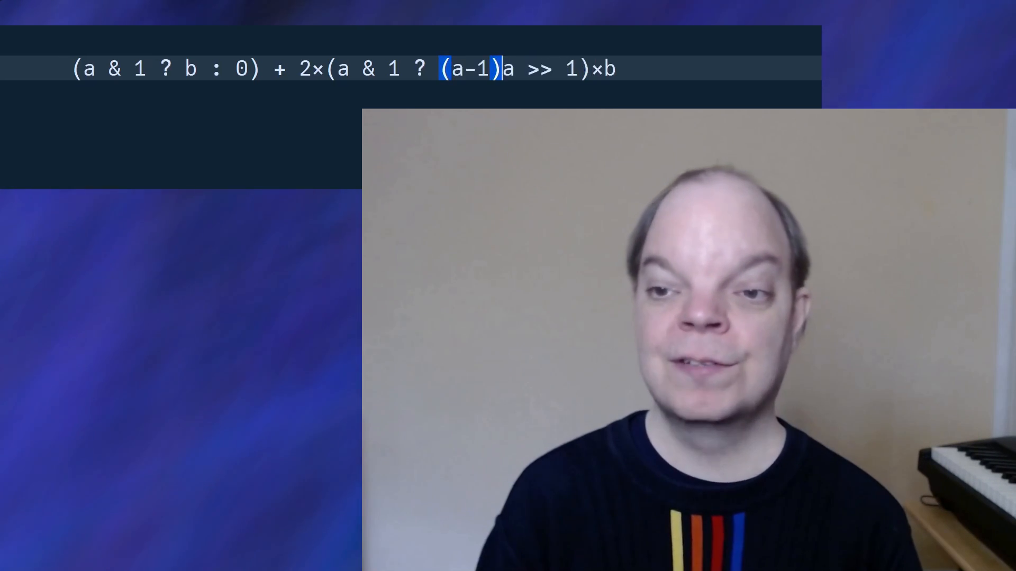
{"action": "type", "text": "/2"}
{"action": "left_click", "coordinate": [181, 117]}
{"action": "type", "text": "a & 1"}
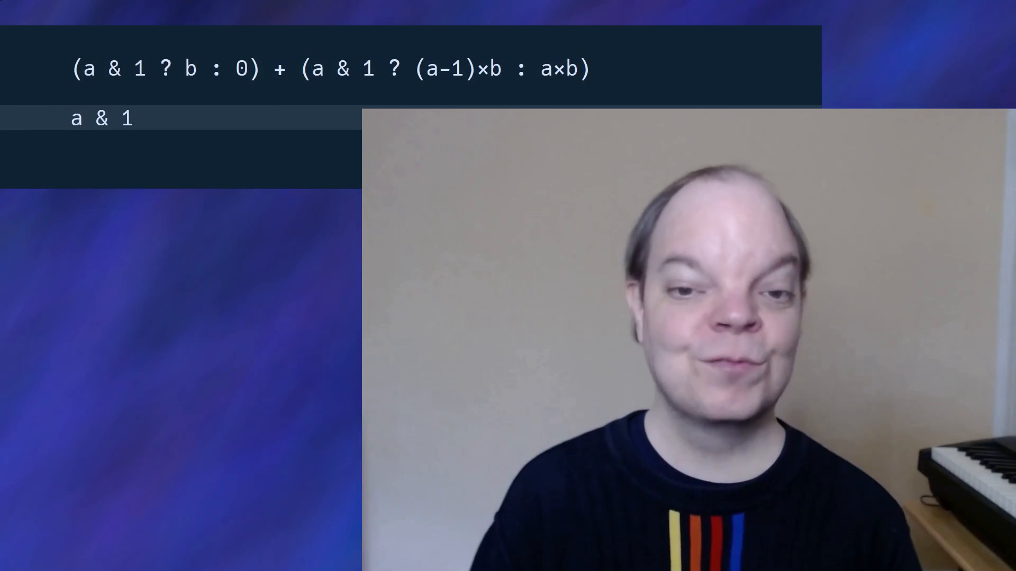
Step: Write the conditional a & 1 ? b + (a-1)×b : 0 + a×b on a new line below the formula
{"action": "type", "text": "?"}
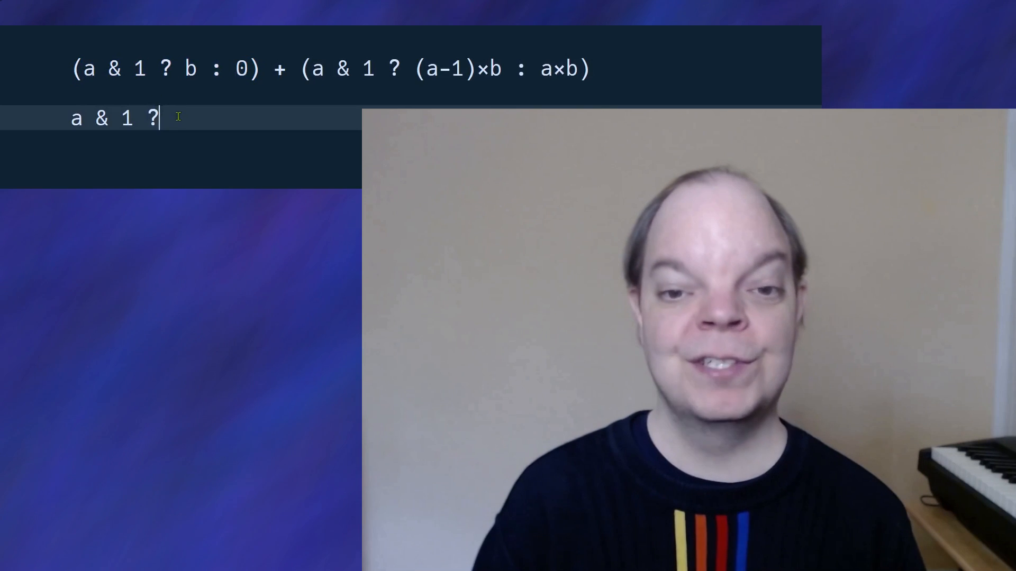
{"action": "type", "text": "b"}
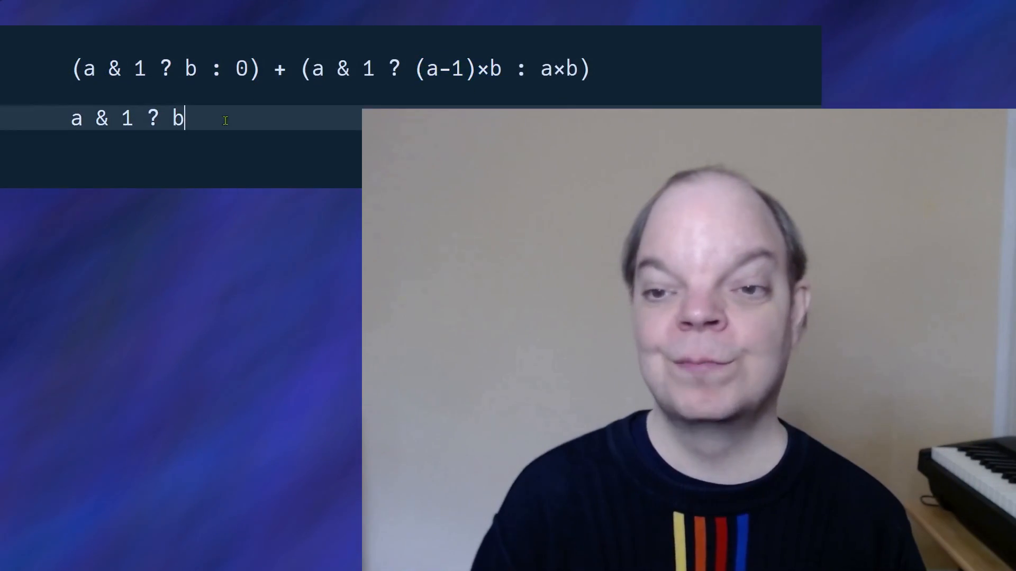
{"action": "type", "text": "+ (a-1)×b"}
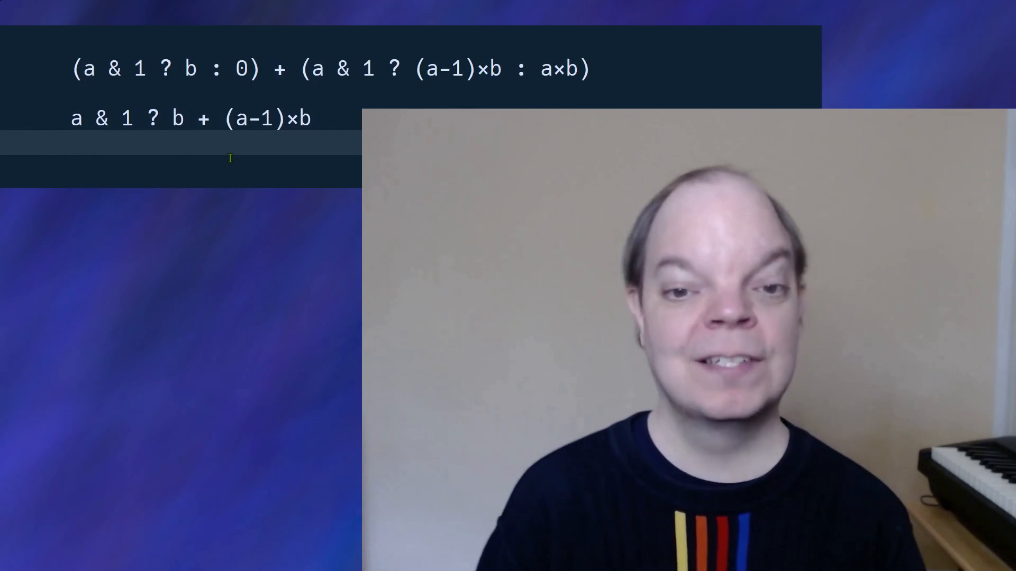
{"action": "type", "text": ":"}
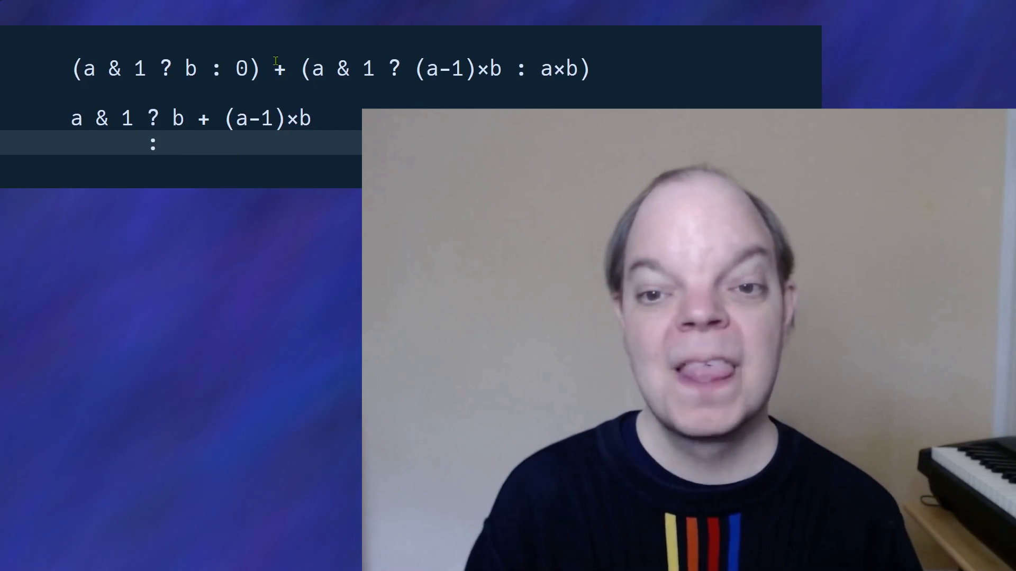
{"action": "type", "text": "0 +"}
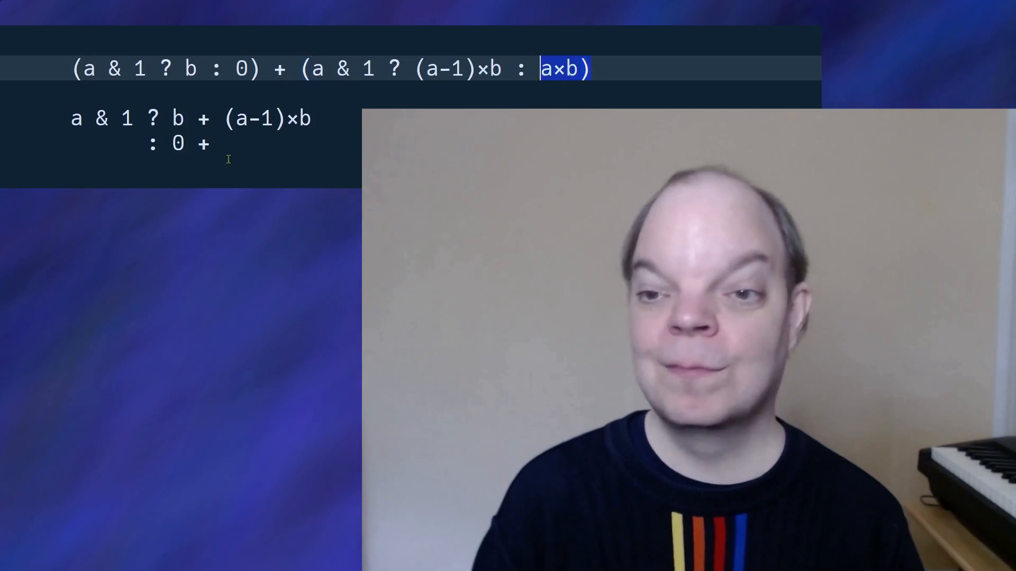
{"action": "type", "text": "a×b"}
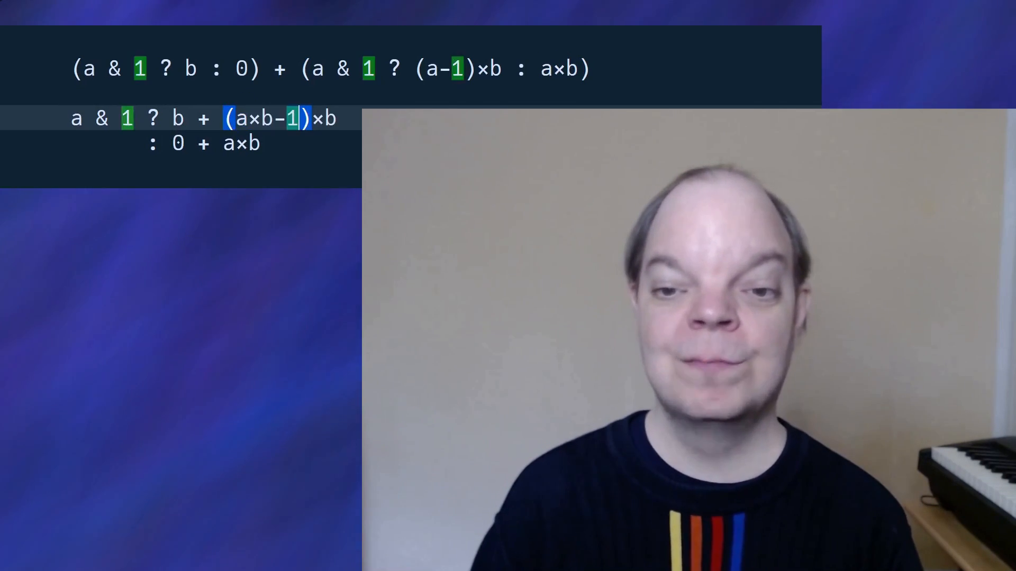
Step: Simplify each branch to a×b and block-select both a×b results
{"action": "type", "text": "a×b-b"}
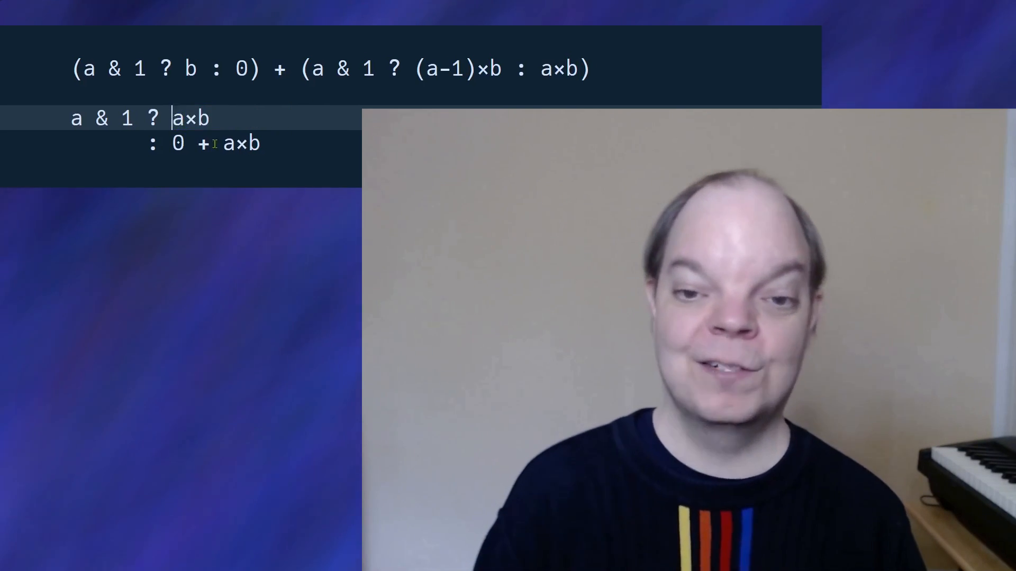
{"action": "left_click_drag", "start_coordinate": [171, 143], "coordinate": [217, 142]}
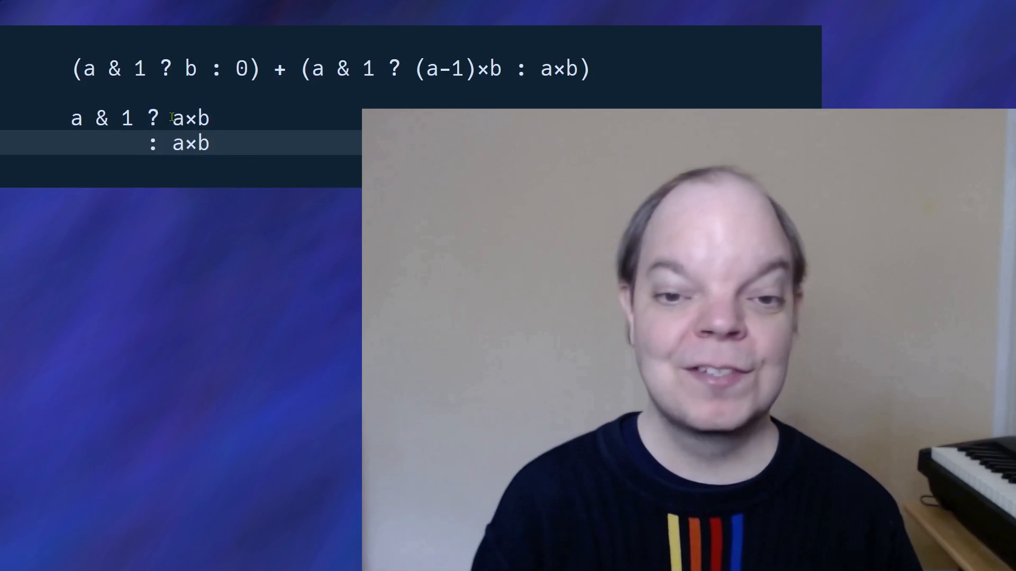
{"action": "left_click_drag", "start_coordinate": [170, 117], "coordinate": [219, 143]}
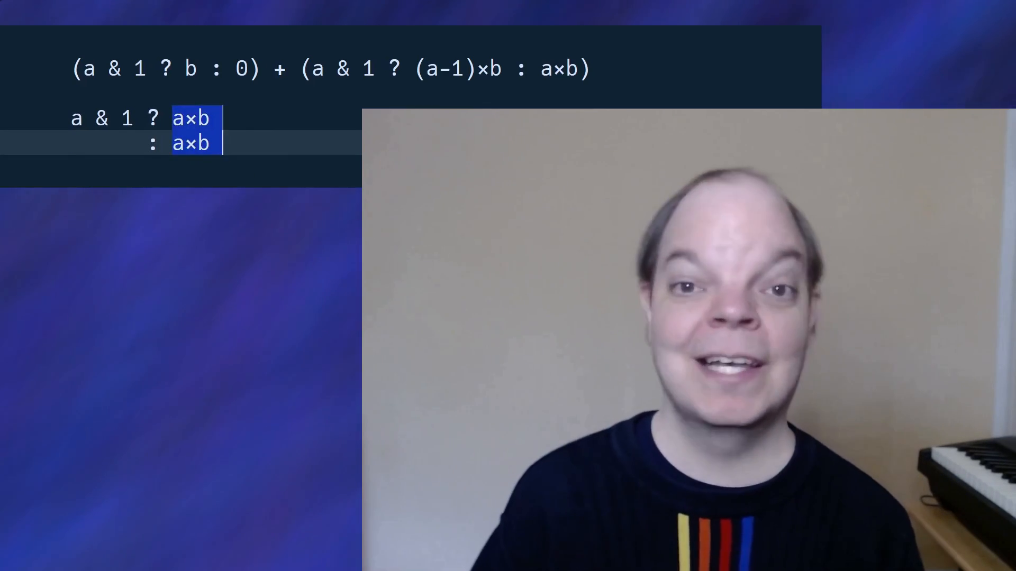